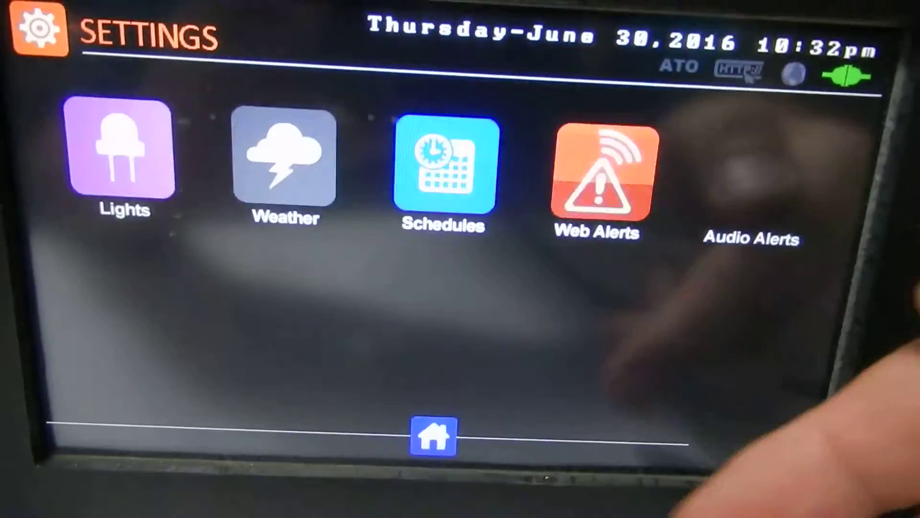
Step: Enter the Lights settings, reaching the light modes channel page
{"action": "left_click", "coordinate": [119, 150]}
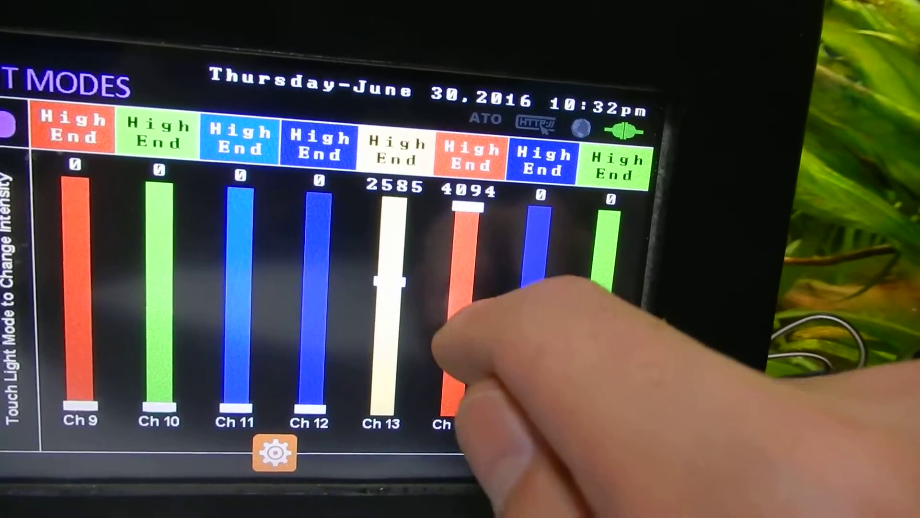
Step: Adjust a channel intensity slider so Ch 13 reads 2585 with Ch 14 at 4094
{"action": "left_click_drag", "start_coordinate": [464, 211], "coordinate": [464, 276]}
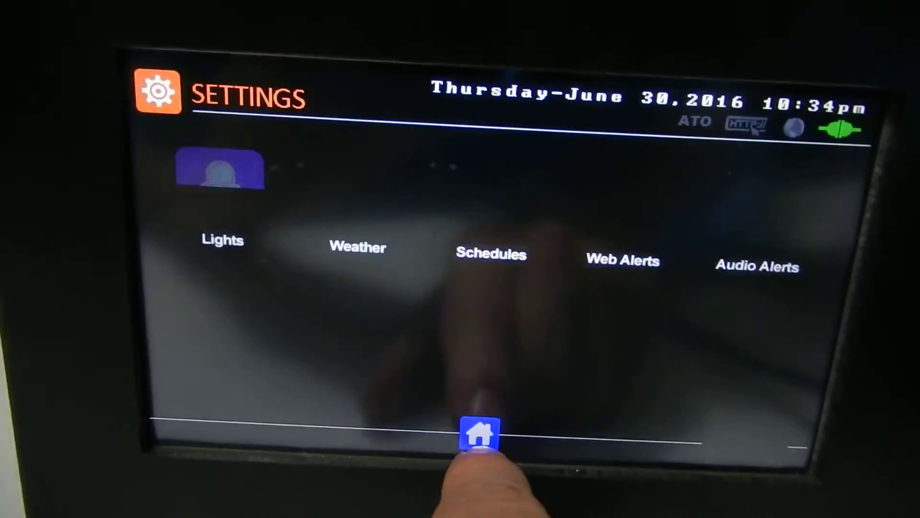
Step: Activate a custom temporary light mode for Ch 1–8 and return Home showing Temporary Lighting
{"action": "left_click", "coordinate": [481, 436]}
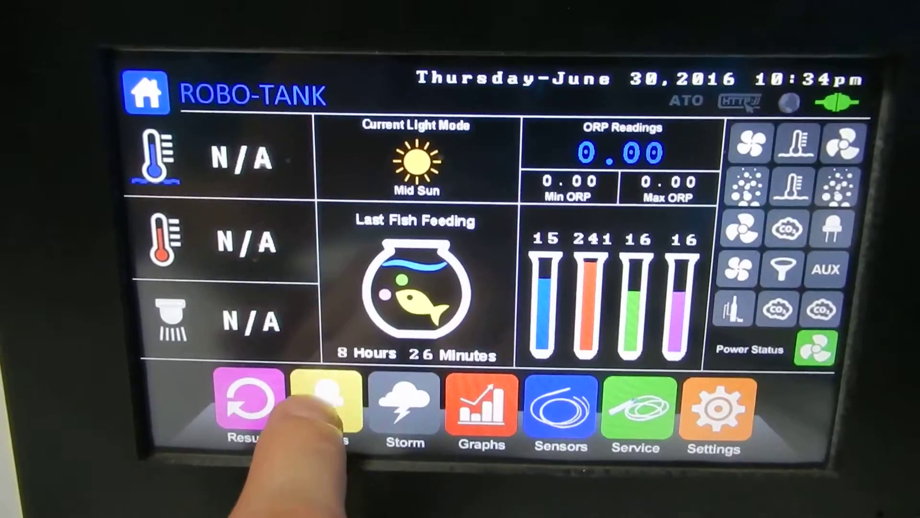
{"action": "left_click", "coordinate": [321, 401]}
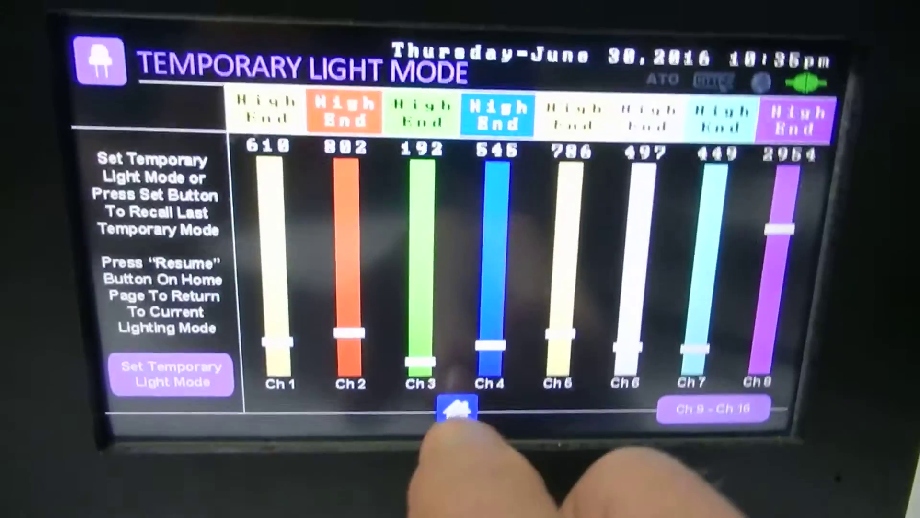
{"action": "left_click", "coordinate": [458, 411]}
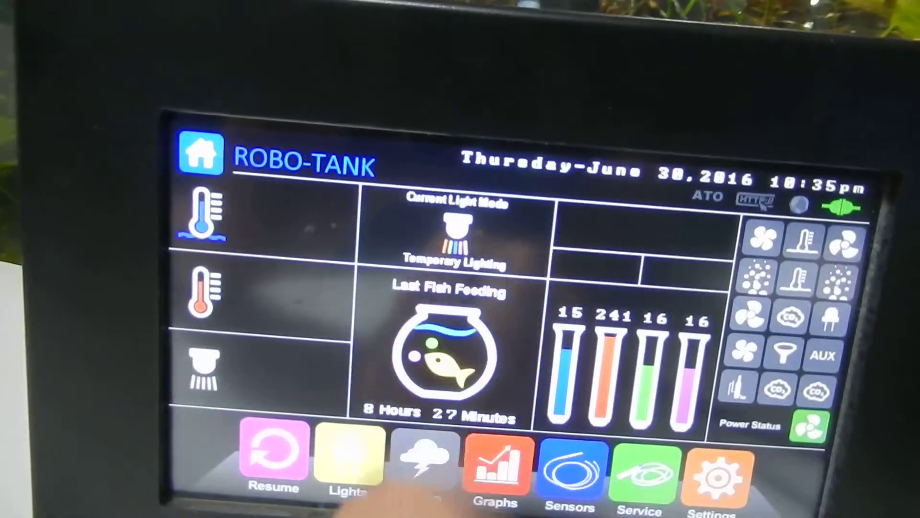